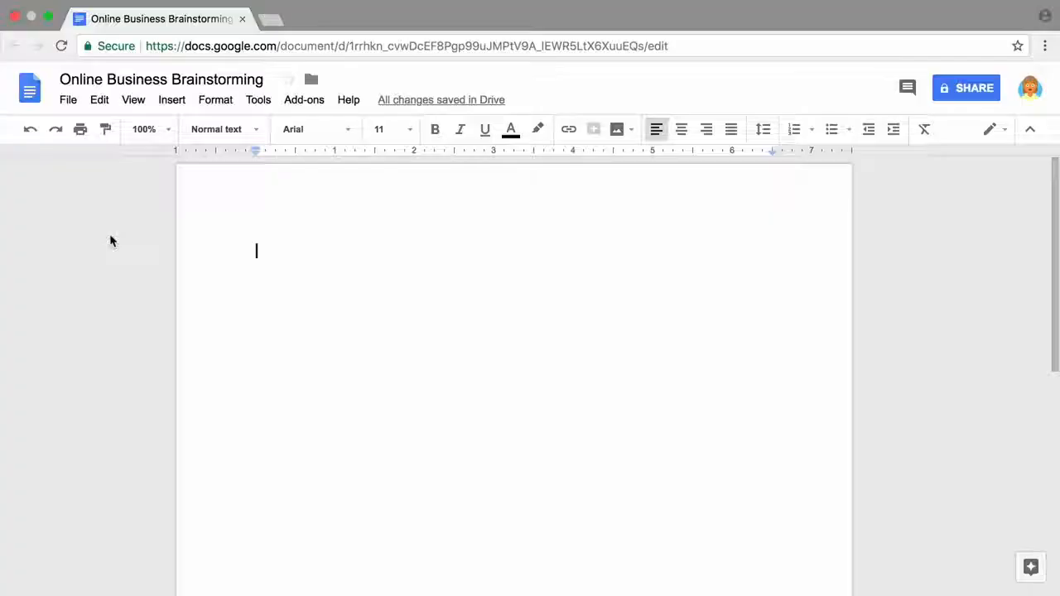
Add the title 'Online Business Brainstorming' and center it on the page
text(Online Business Brainstorming)
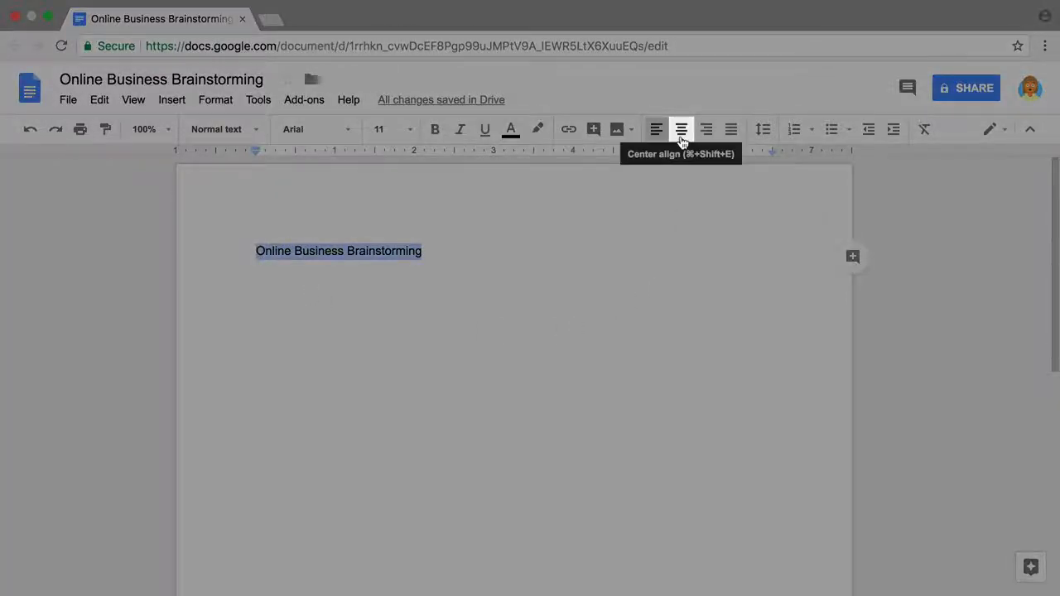
click(681, 129)
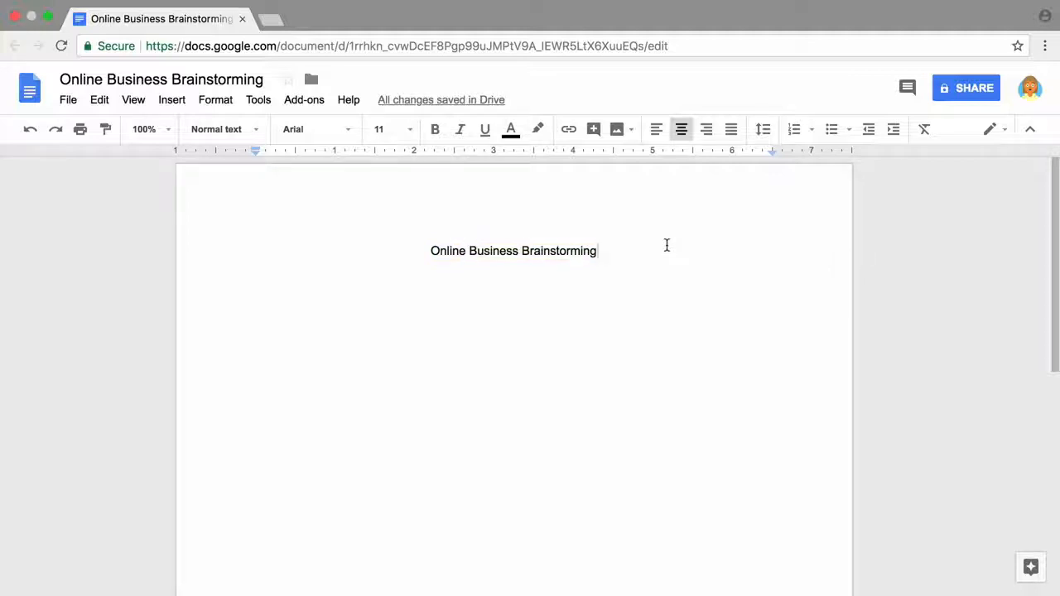
Add a left-aligned 'Skills and Interests' heading under the title
text(Skills and I)
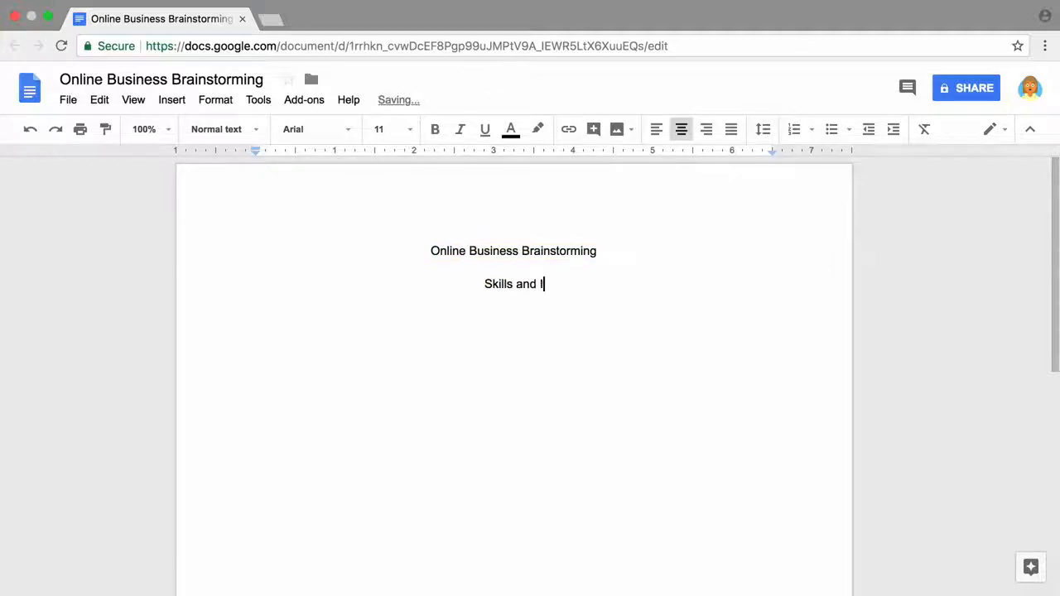
text(nterests)
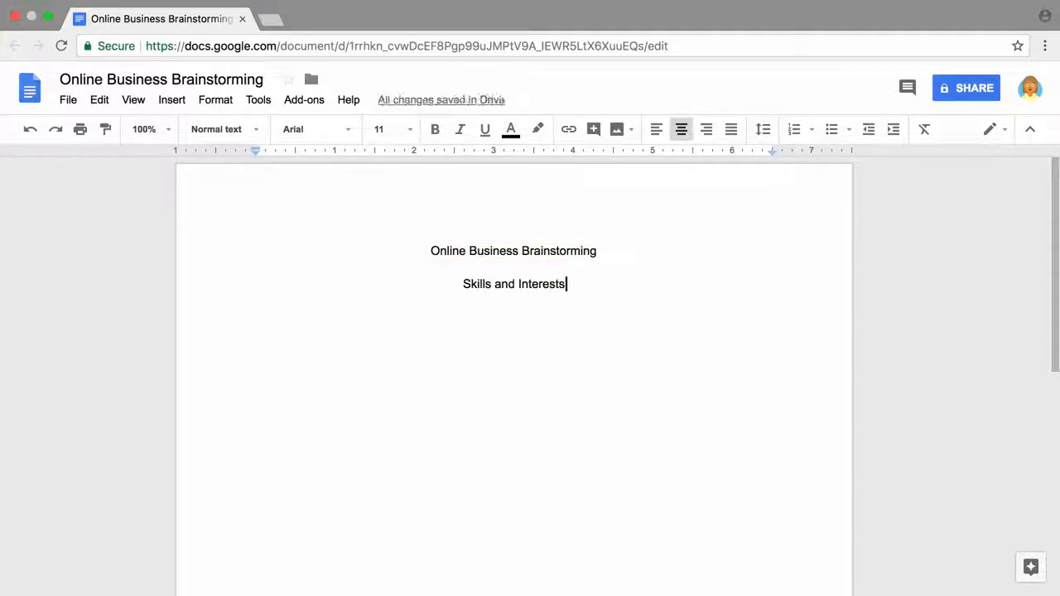
triple_click(513, 284)
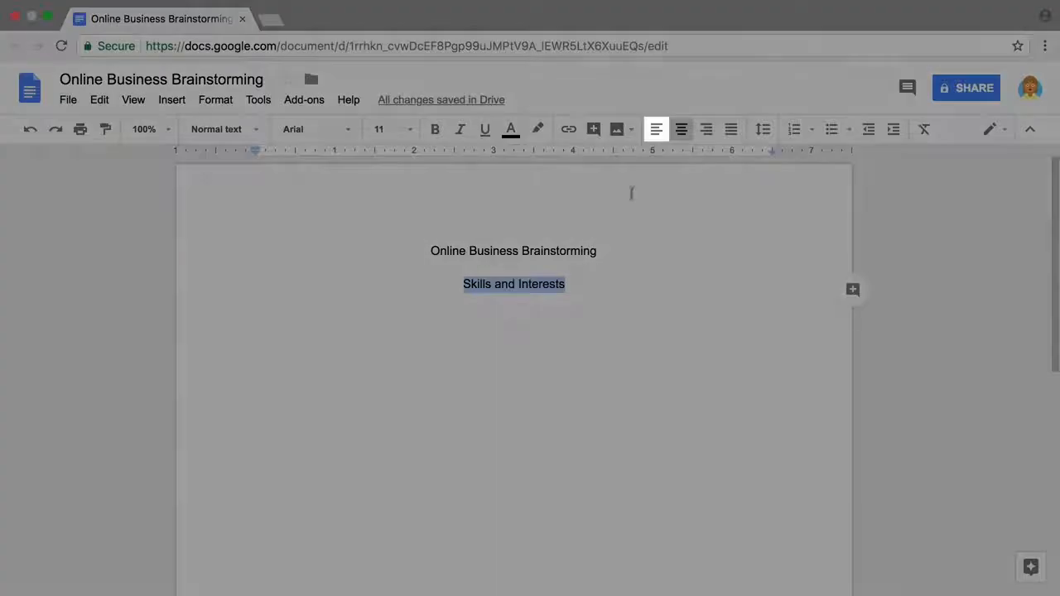
mouse_move(656, 136)
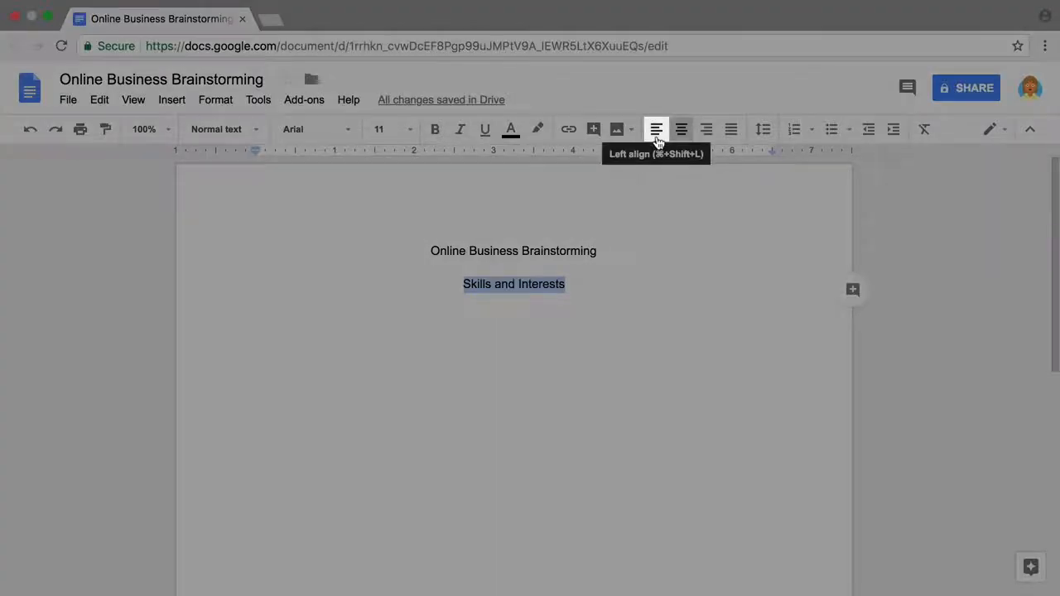
click(655, 129)
text(Reading)
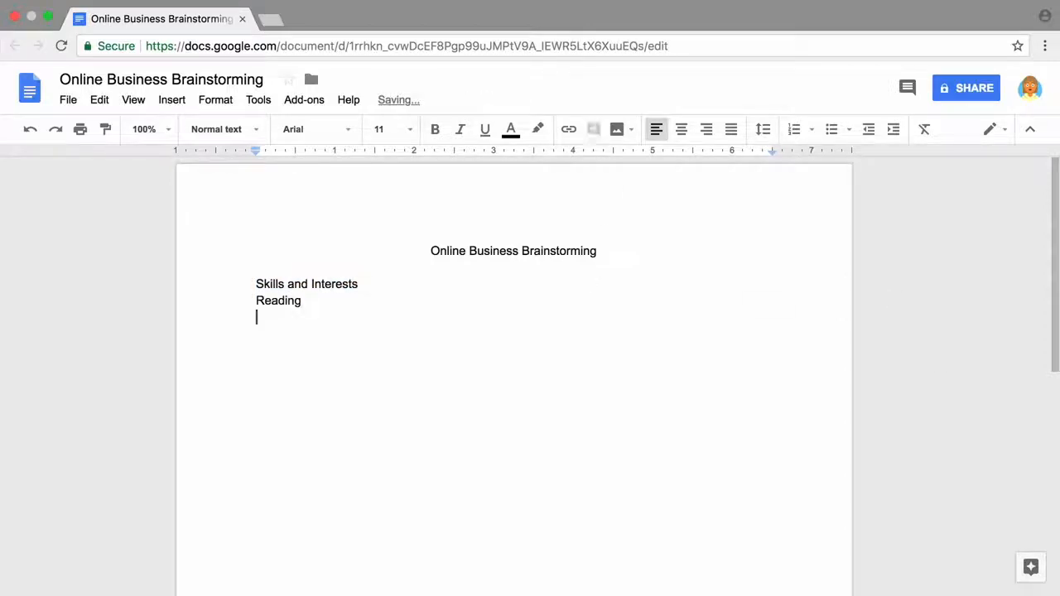
List Camping, Thrift stores, Sewing, Gardening, Old records, Volunteering and Photography on separate lines
text(Camping)
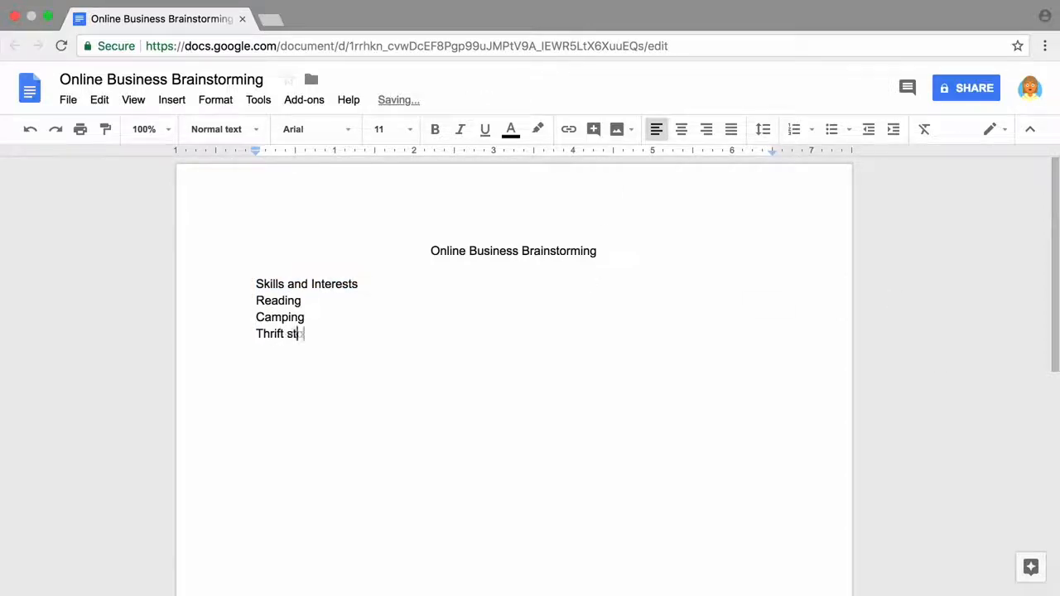
text(ores)
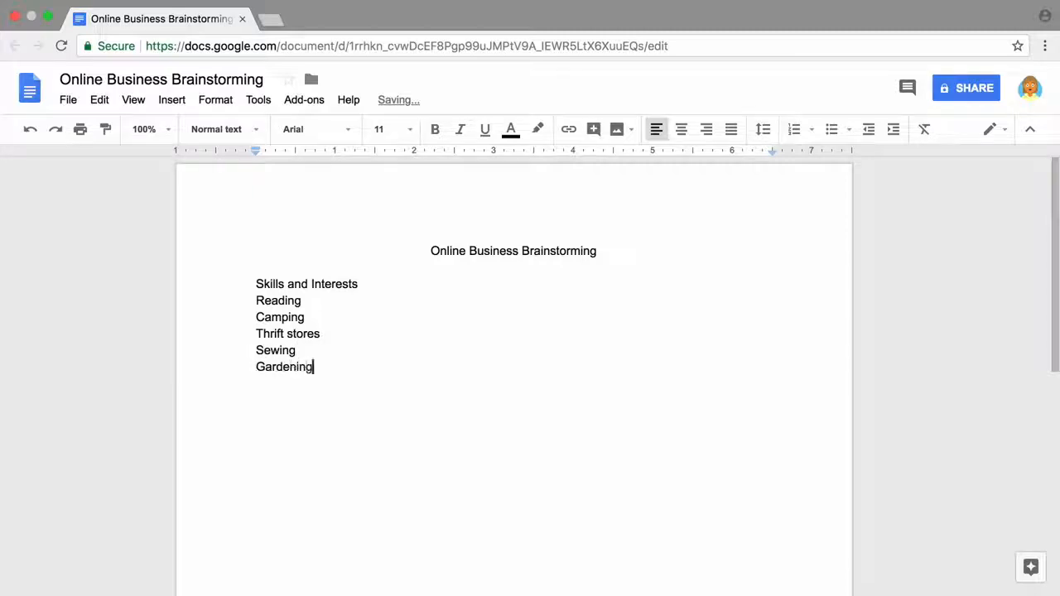
text(Old records)
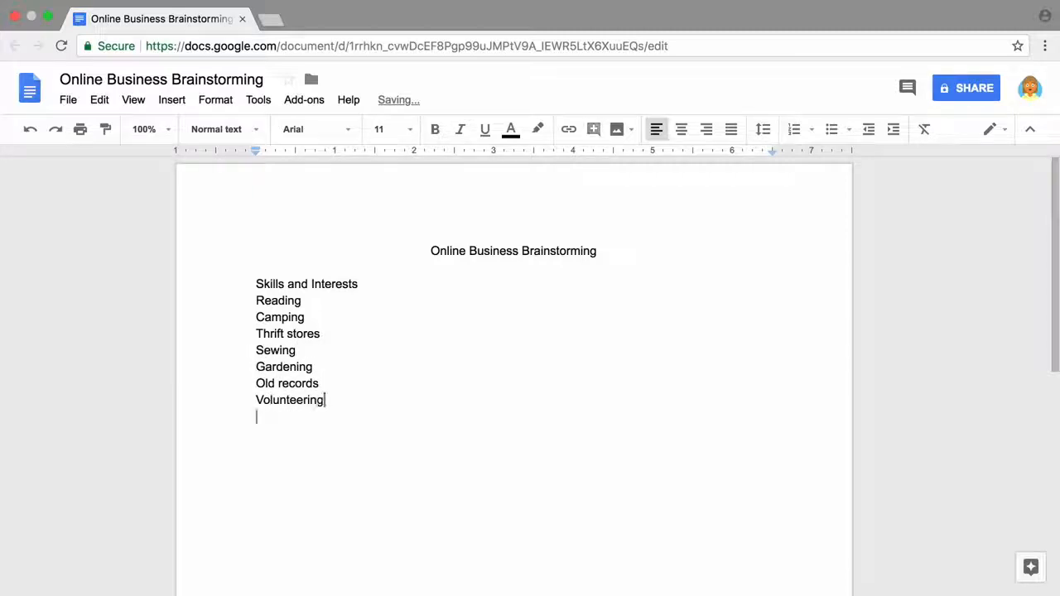
text(Photography)
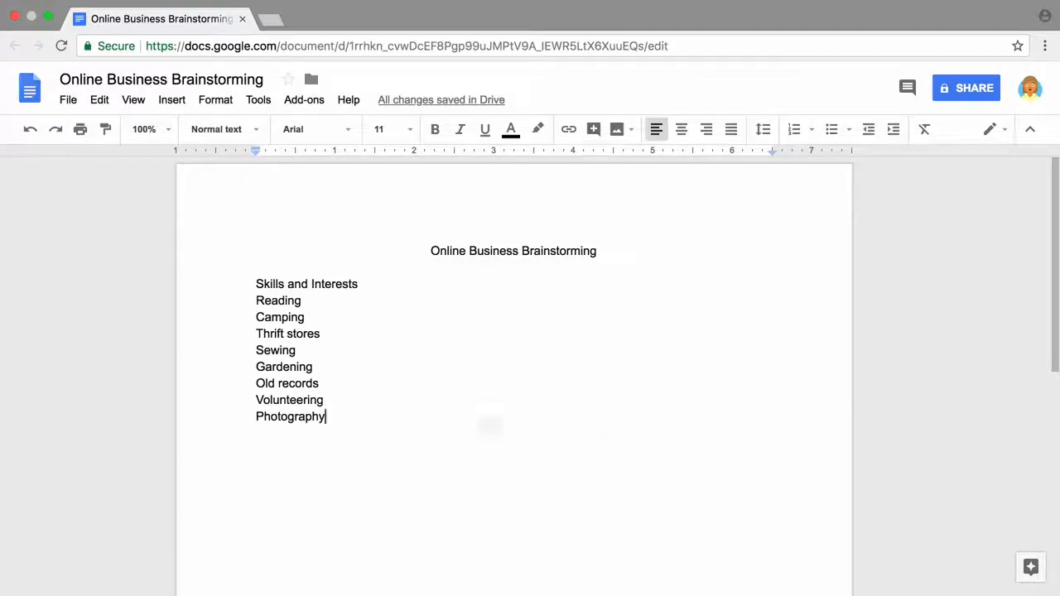
Format the eight interests from Reading to Photography as a round-bulleted list
click(832, 130)
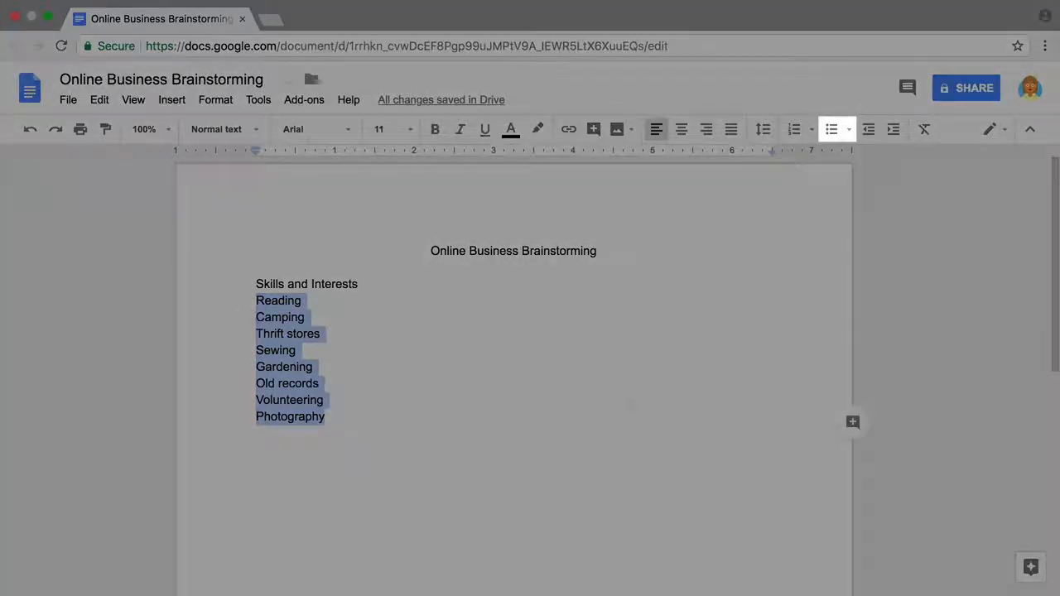
click(848, 129)
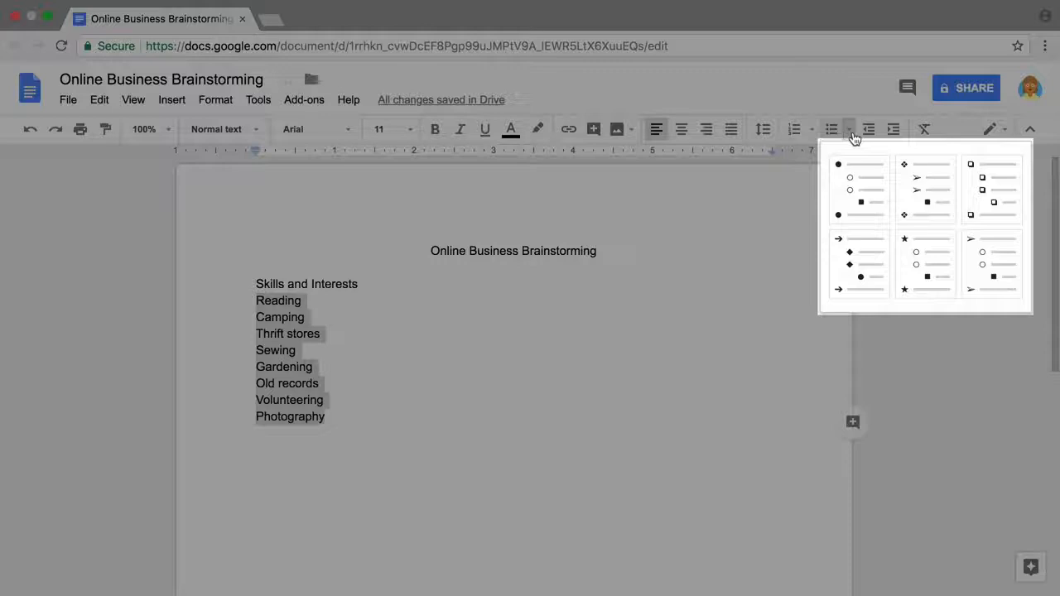
click(851, 169)
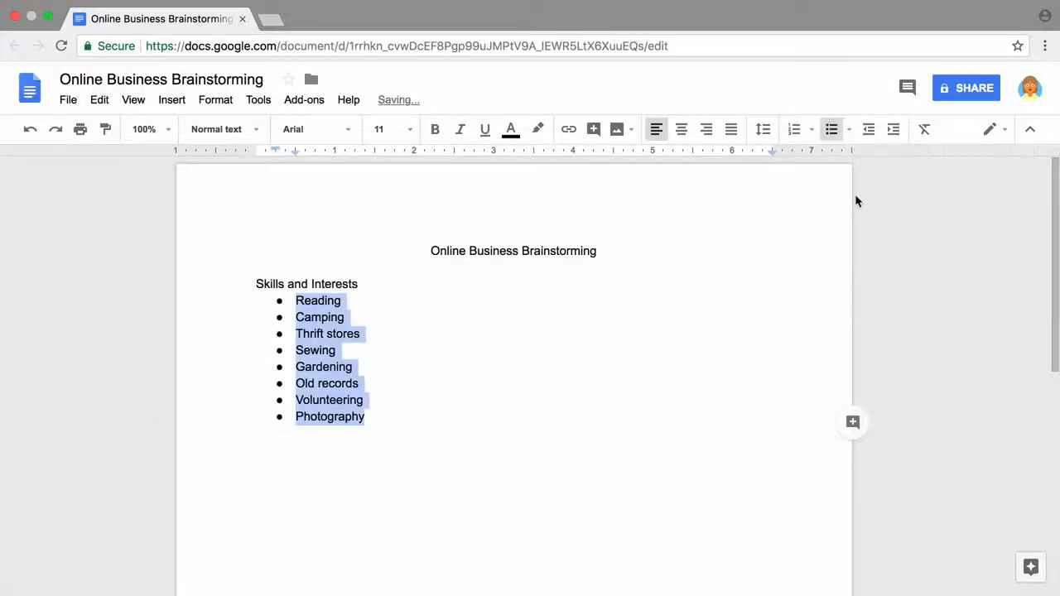
Add bullets Computer software/hardware through Aromatherapy to Warehouse, then start a new unbulleted paragraph
text(Computer software/hardware)
text(Crafts)
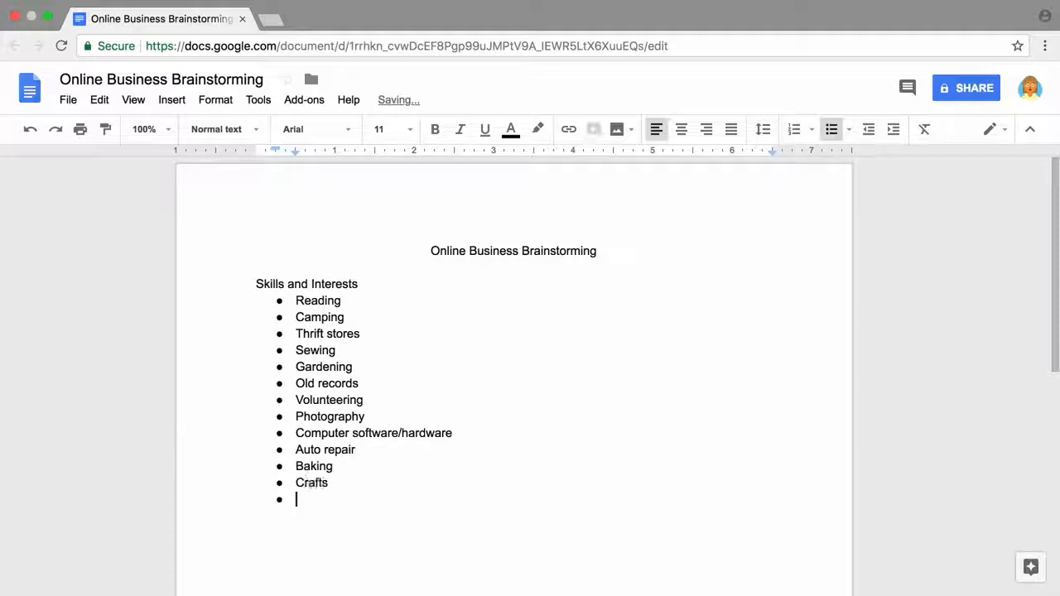
text(Aromatherapy)
text(Warehouse)
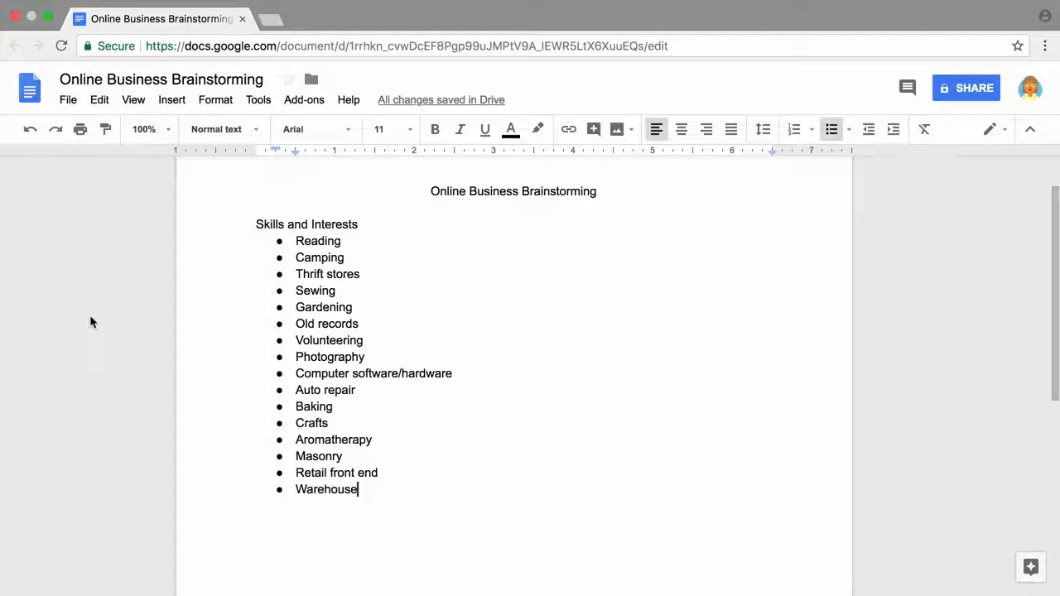
key(Enter)
text(What)
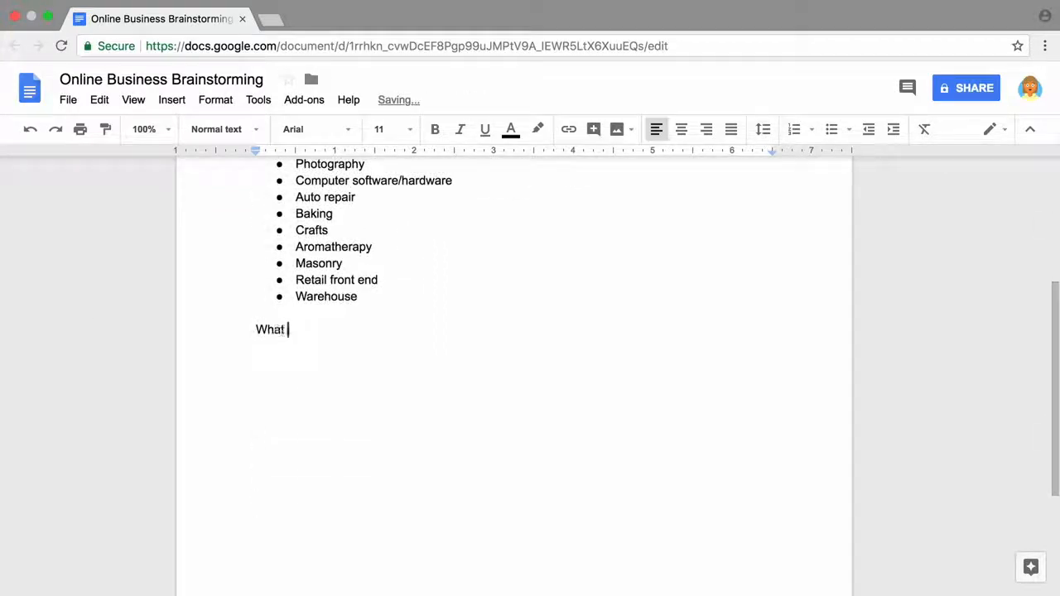
Add the 'What Others Say I'm Good At' heading with bullets Confident in new situations, Organized, Good photographer
text(Others Say I'm Good At)
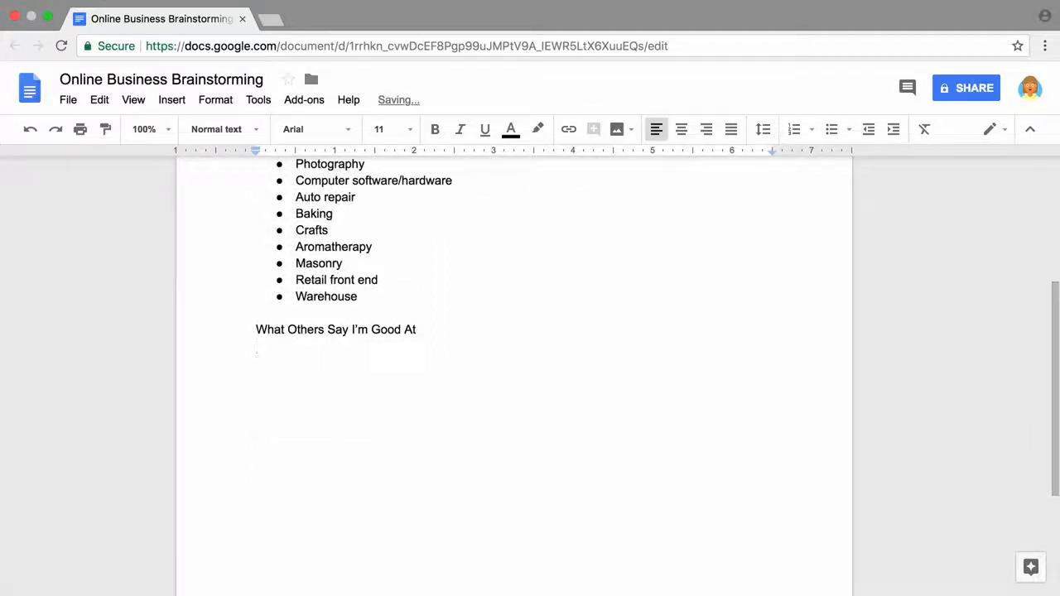
text(Confident in new situations)
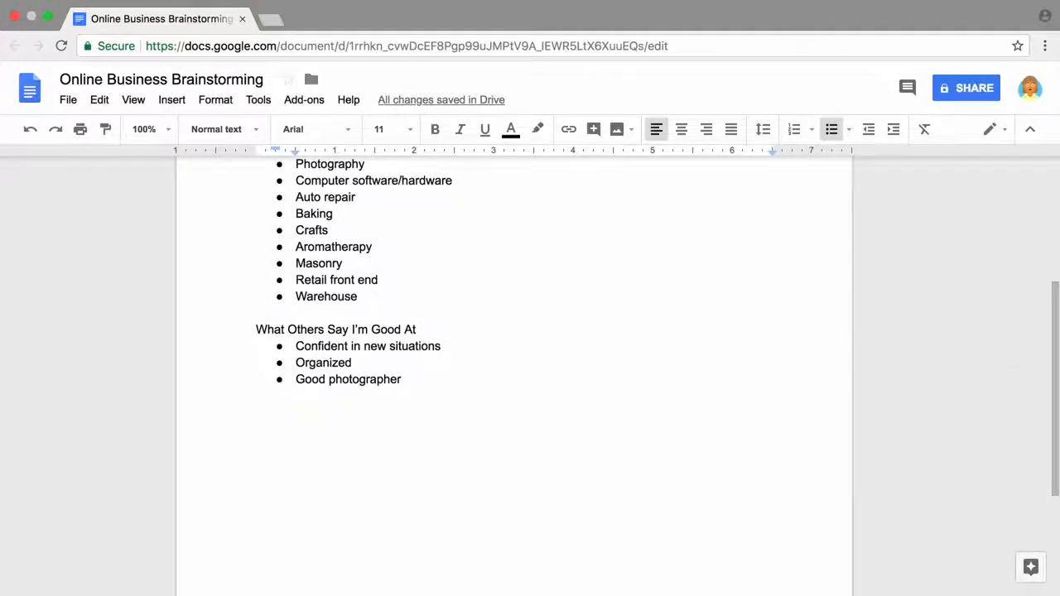